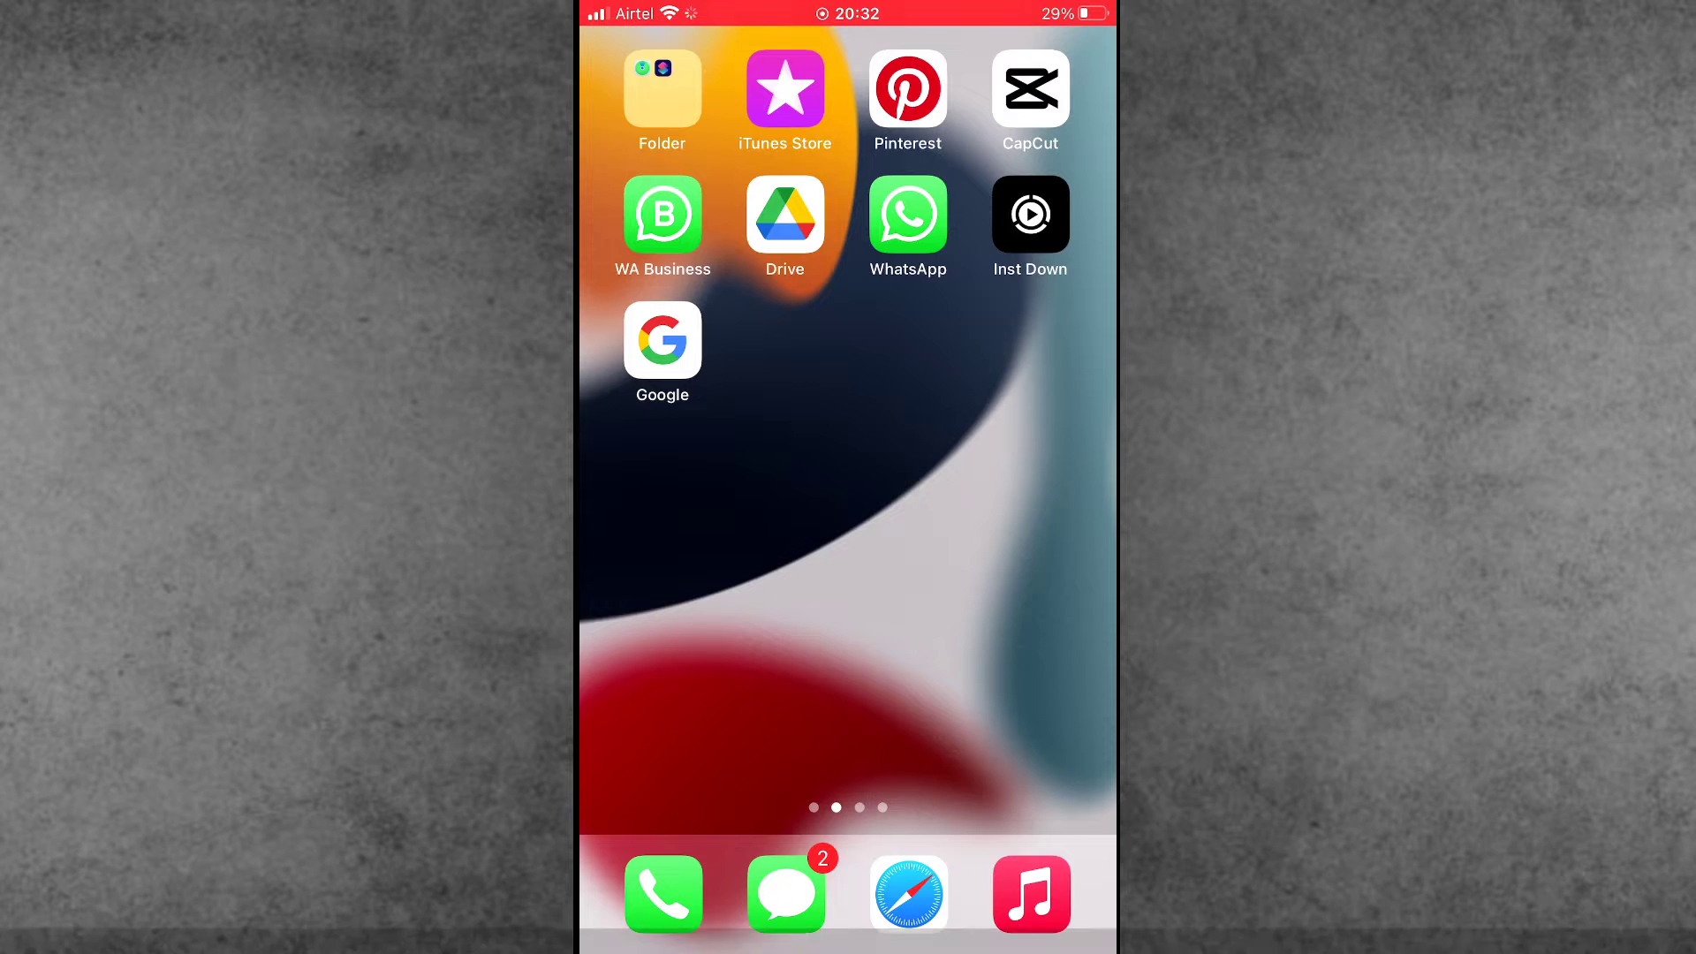
Swipe across the Home Screen to reach the App Store and its Search page.
scroll("left", 3)
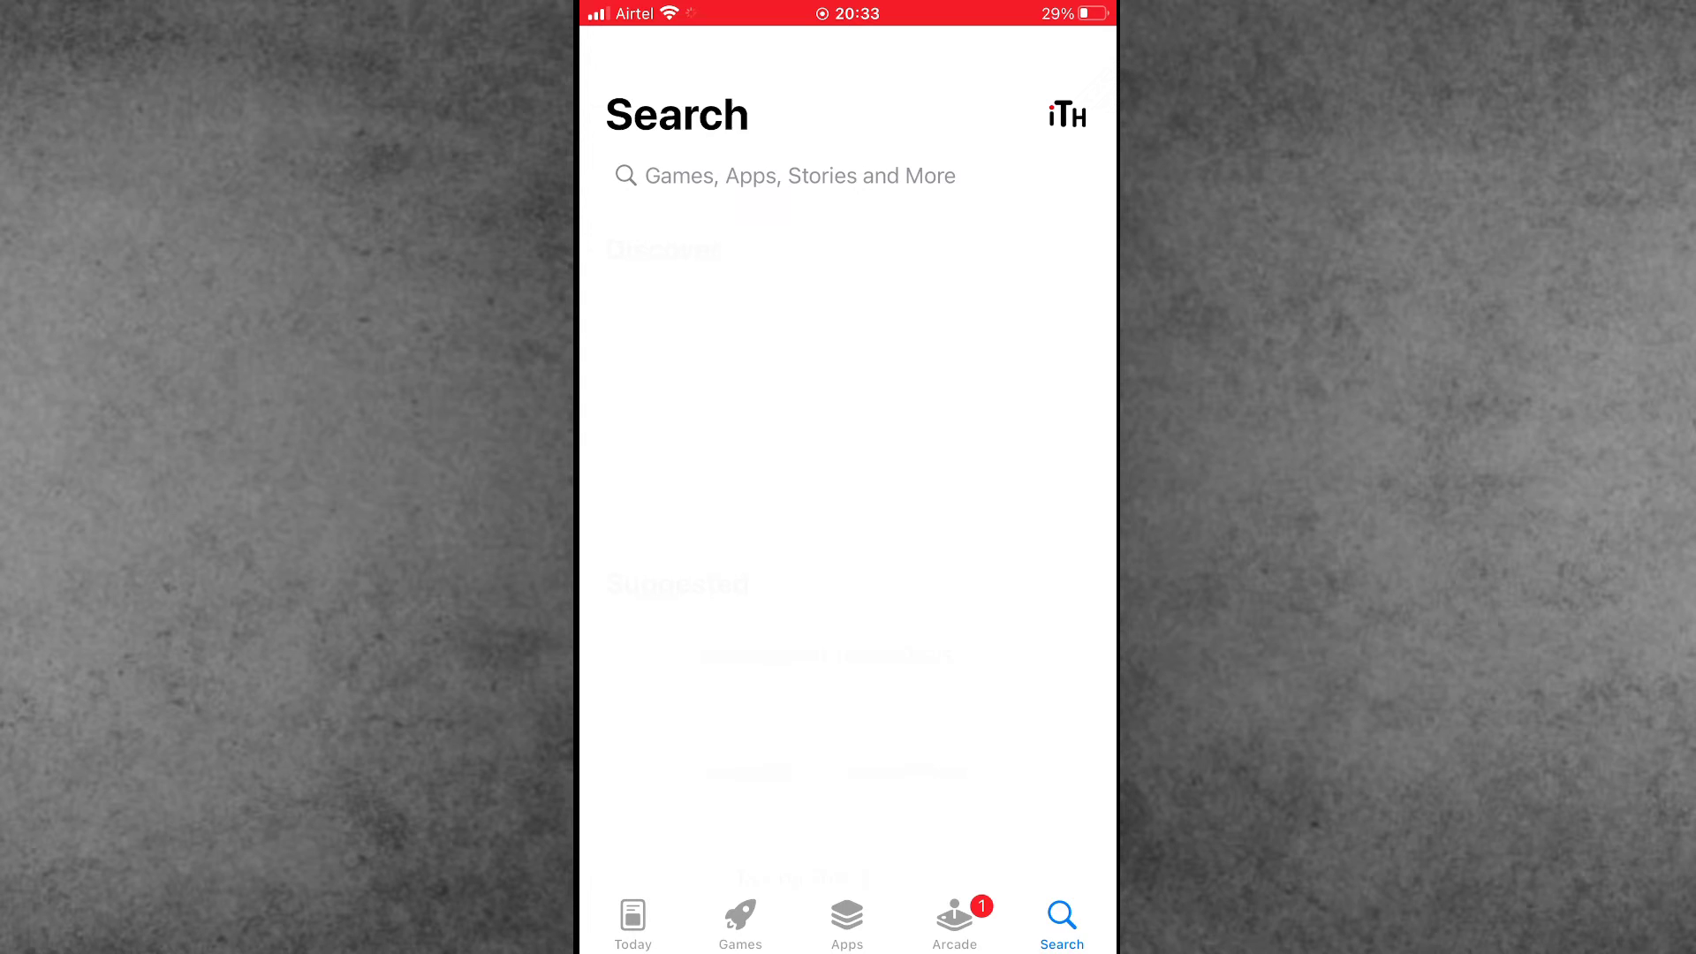
Search 'google' in the App Store and launch the Google app from its listing.
type("g")
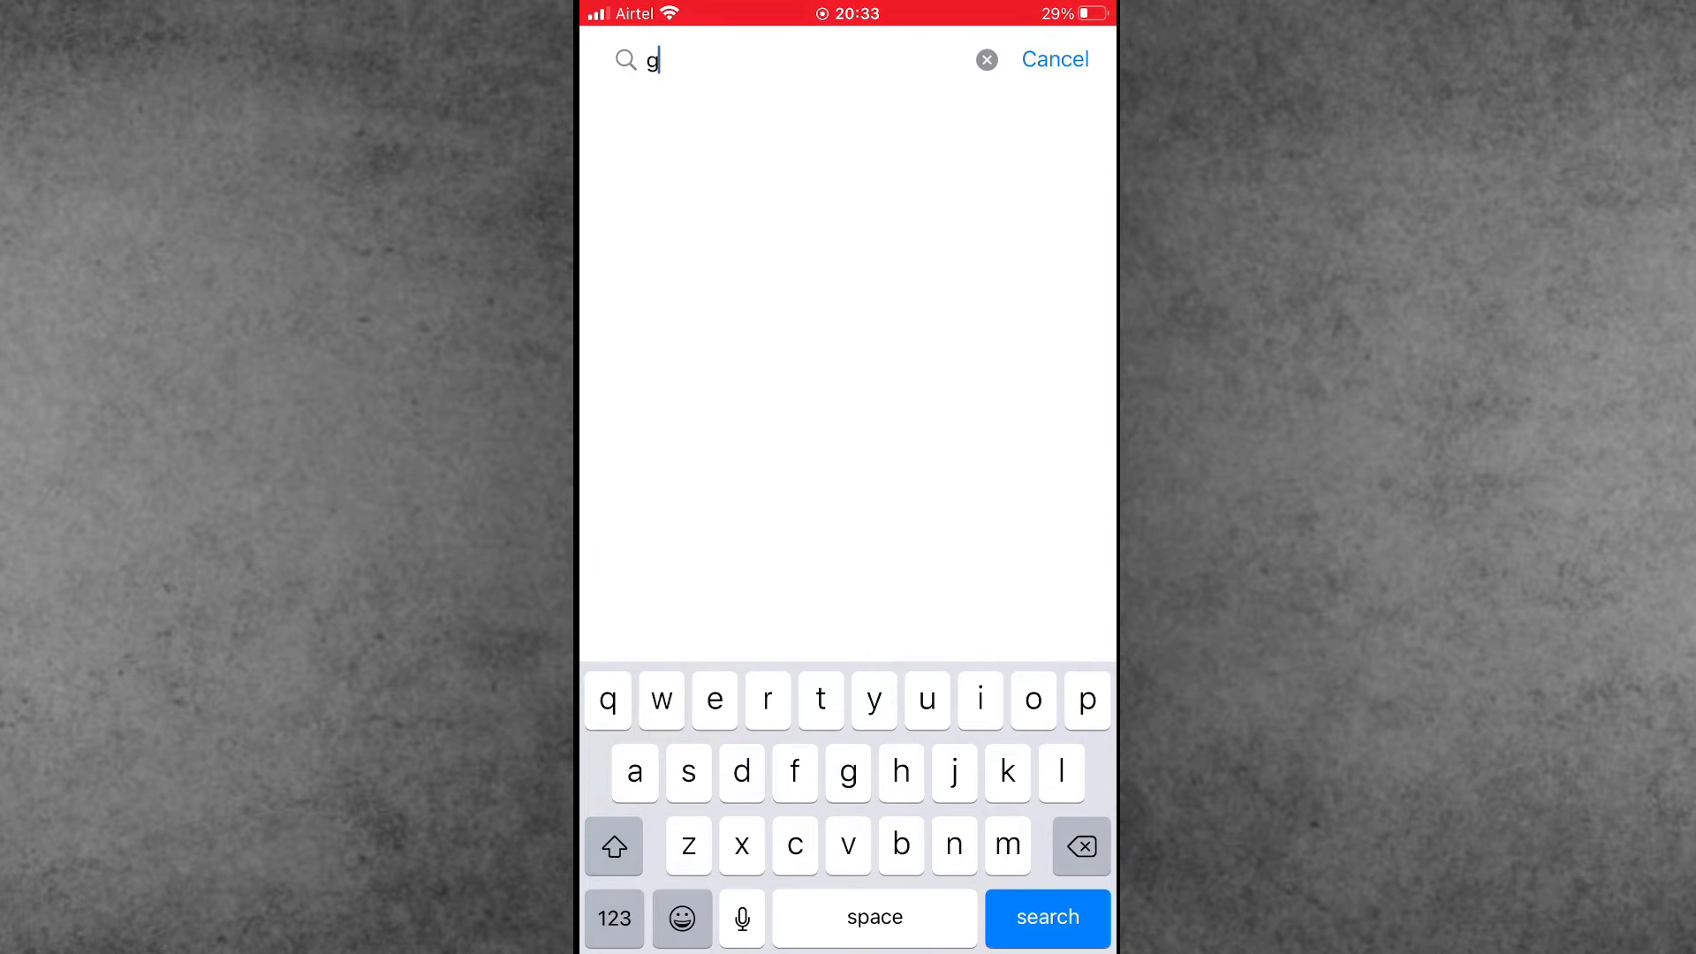
type("ool")
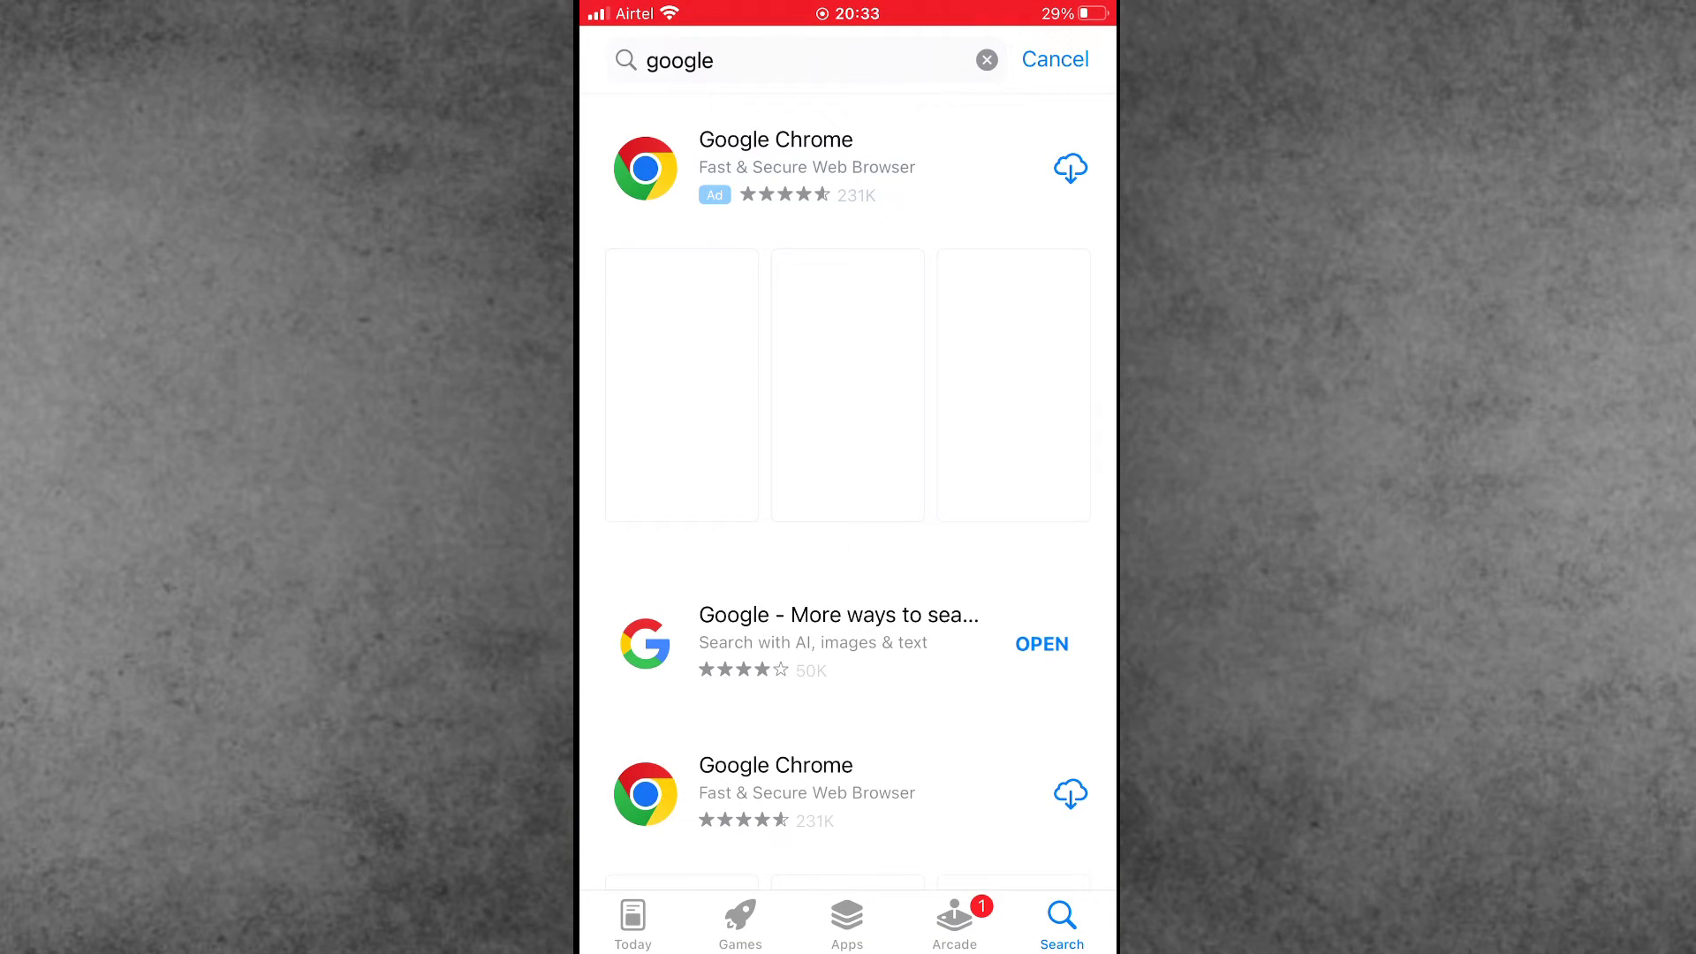
left_click(833, 643)
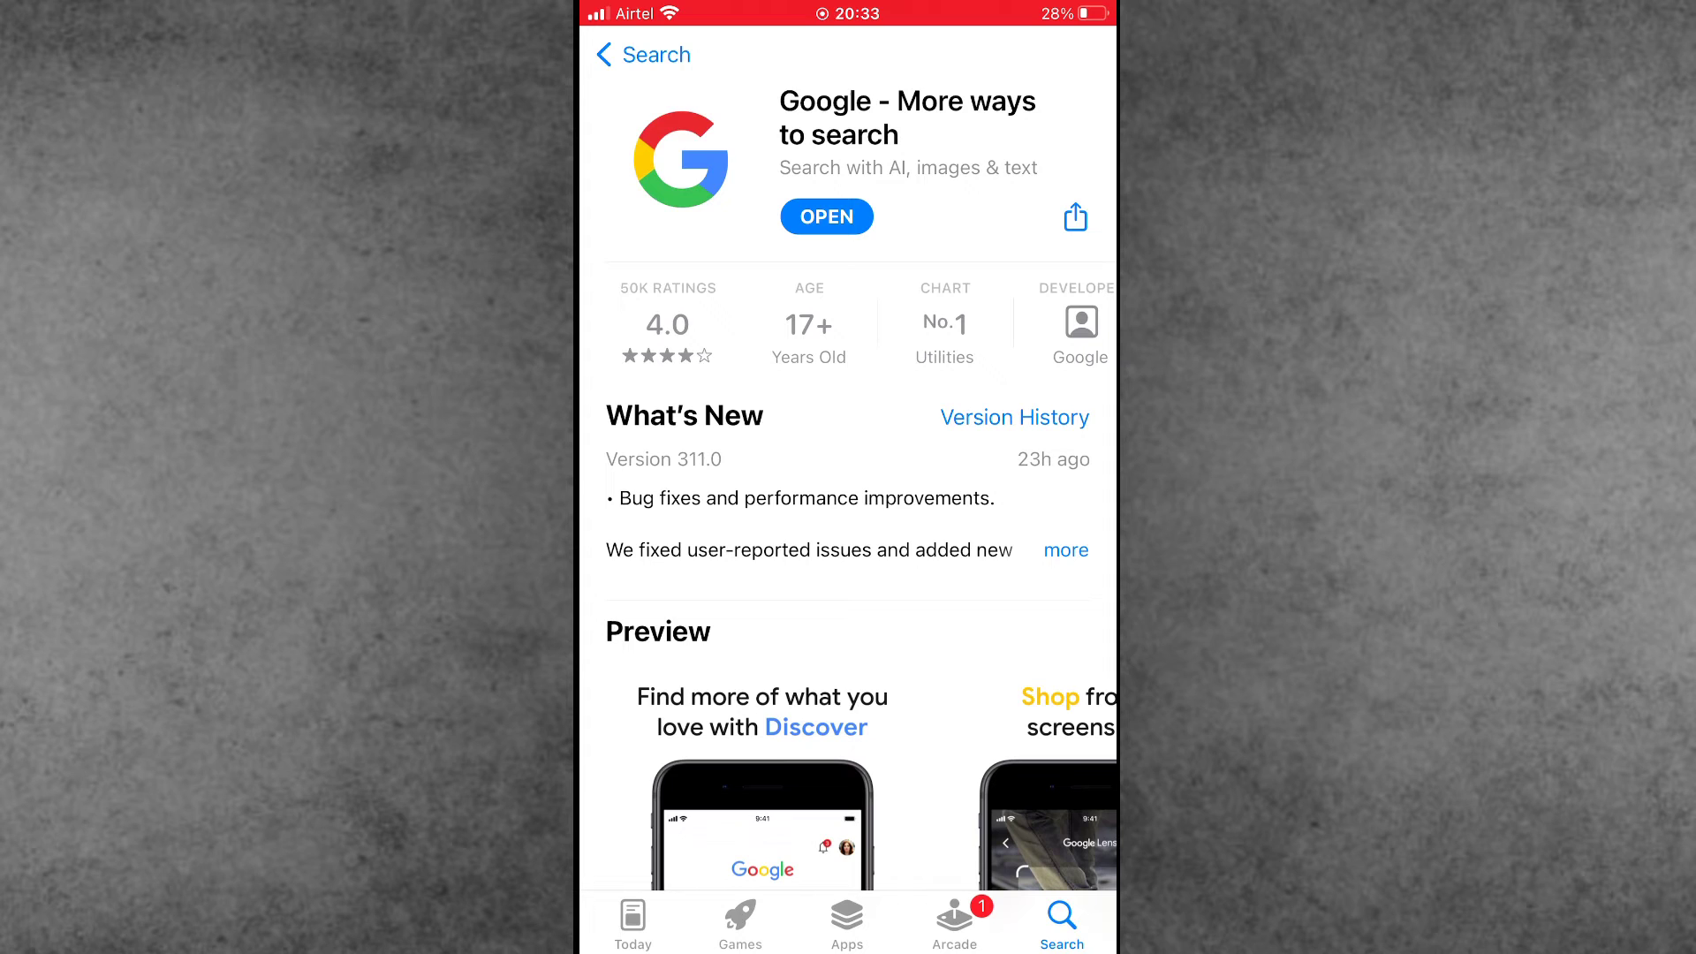
left_click(827, 216)
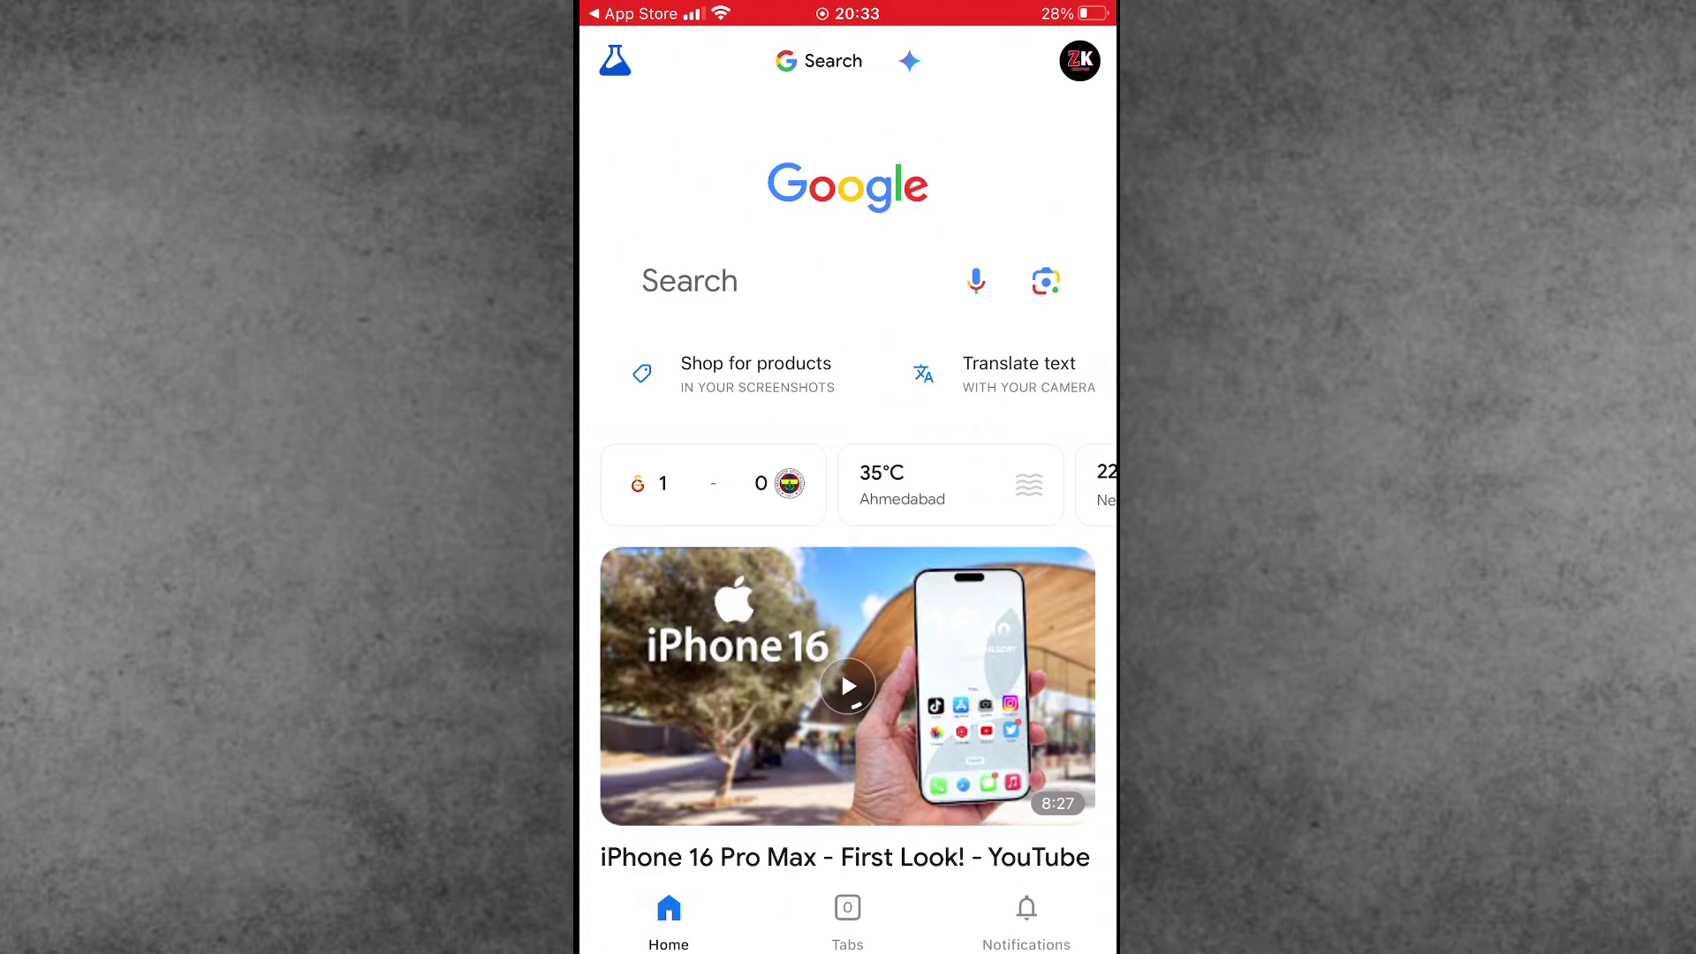
Switch from Search to the Gemini assistant on the Google app home.
left_click(848, 688)
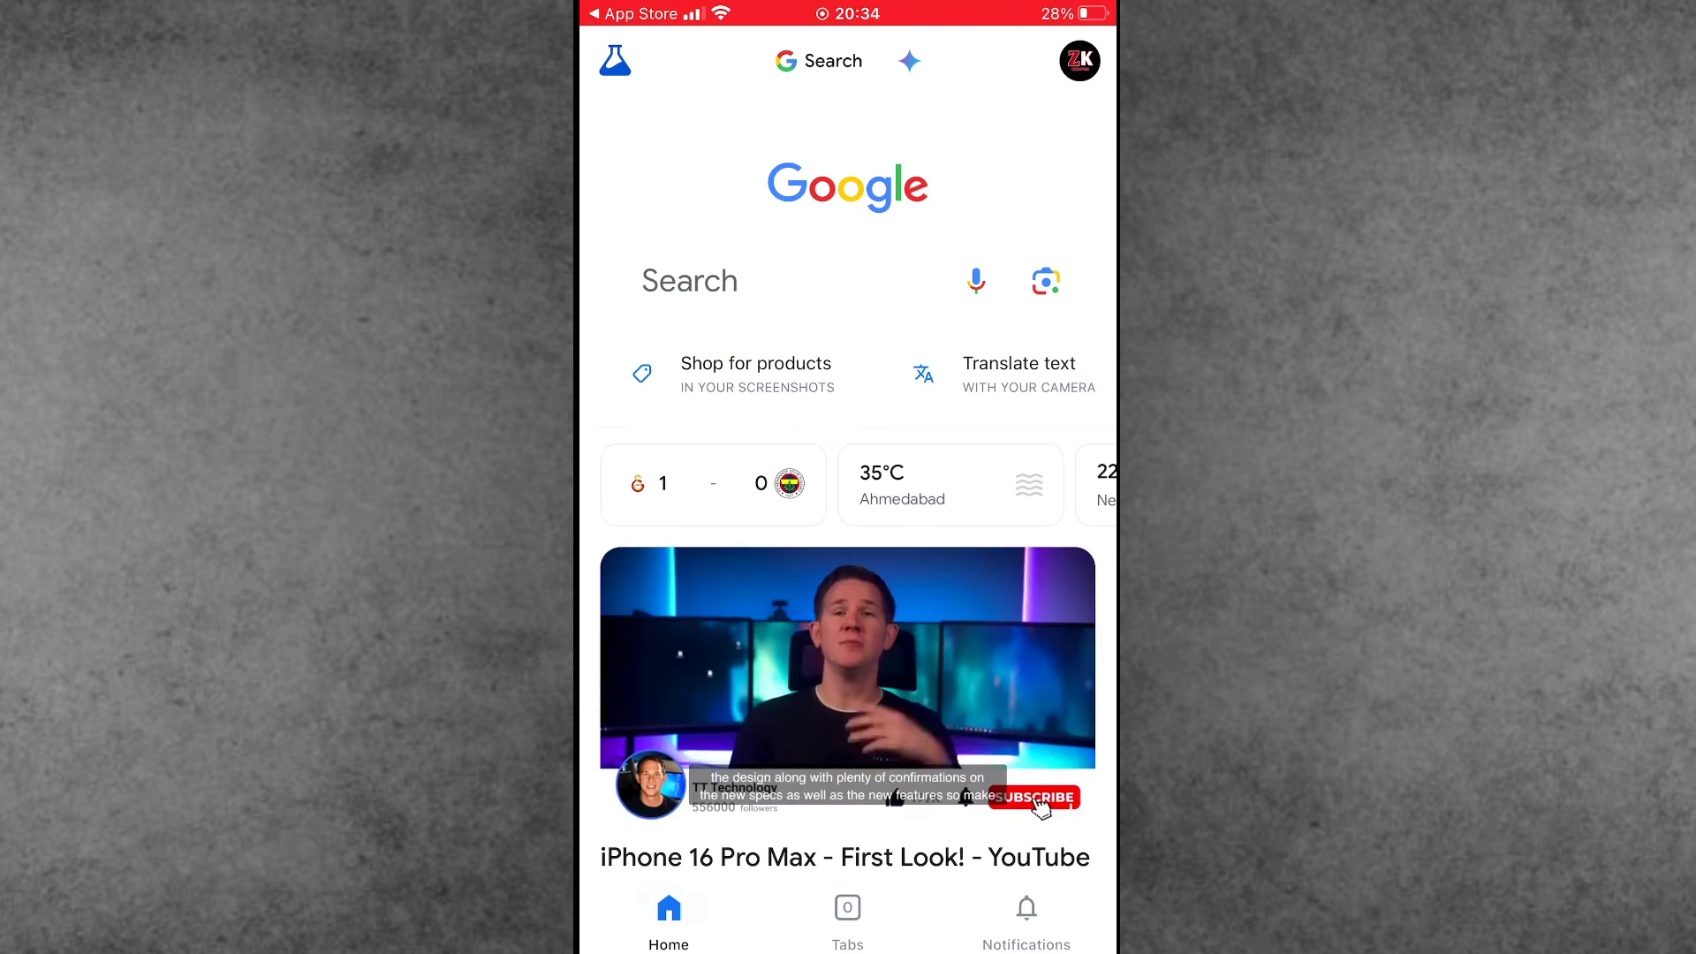
left_click(1036, 799)
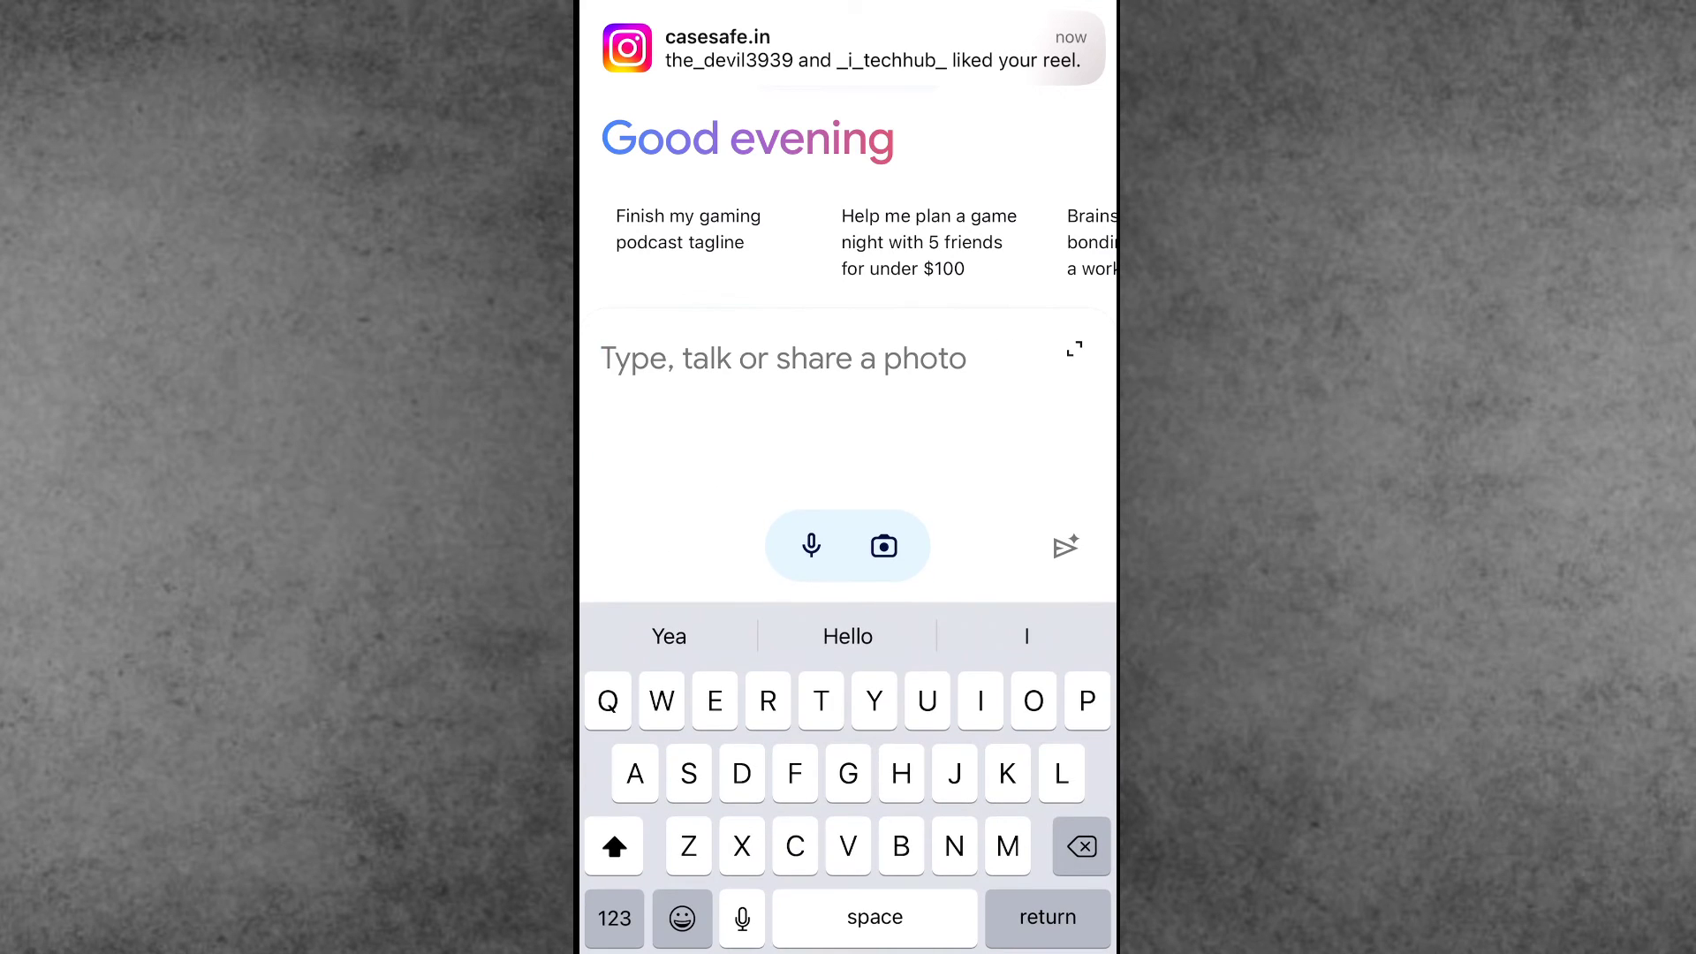
Send 'Hello' to Gemini, then send 'How are you ?' as a follow-up prompt.
type("Hello")
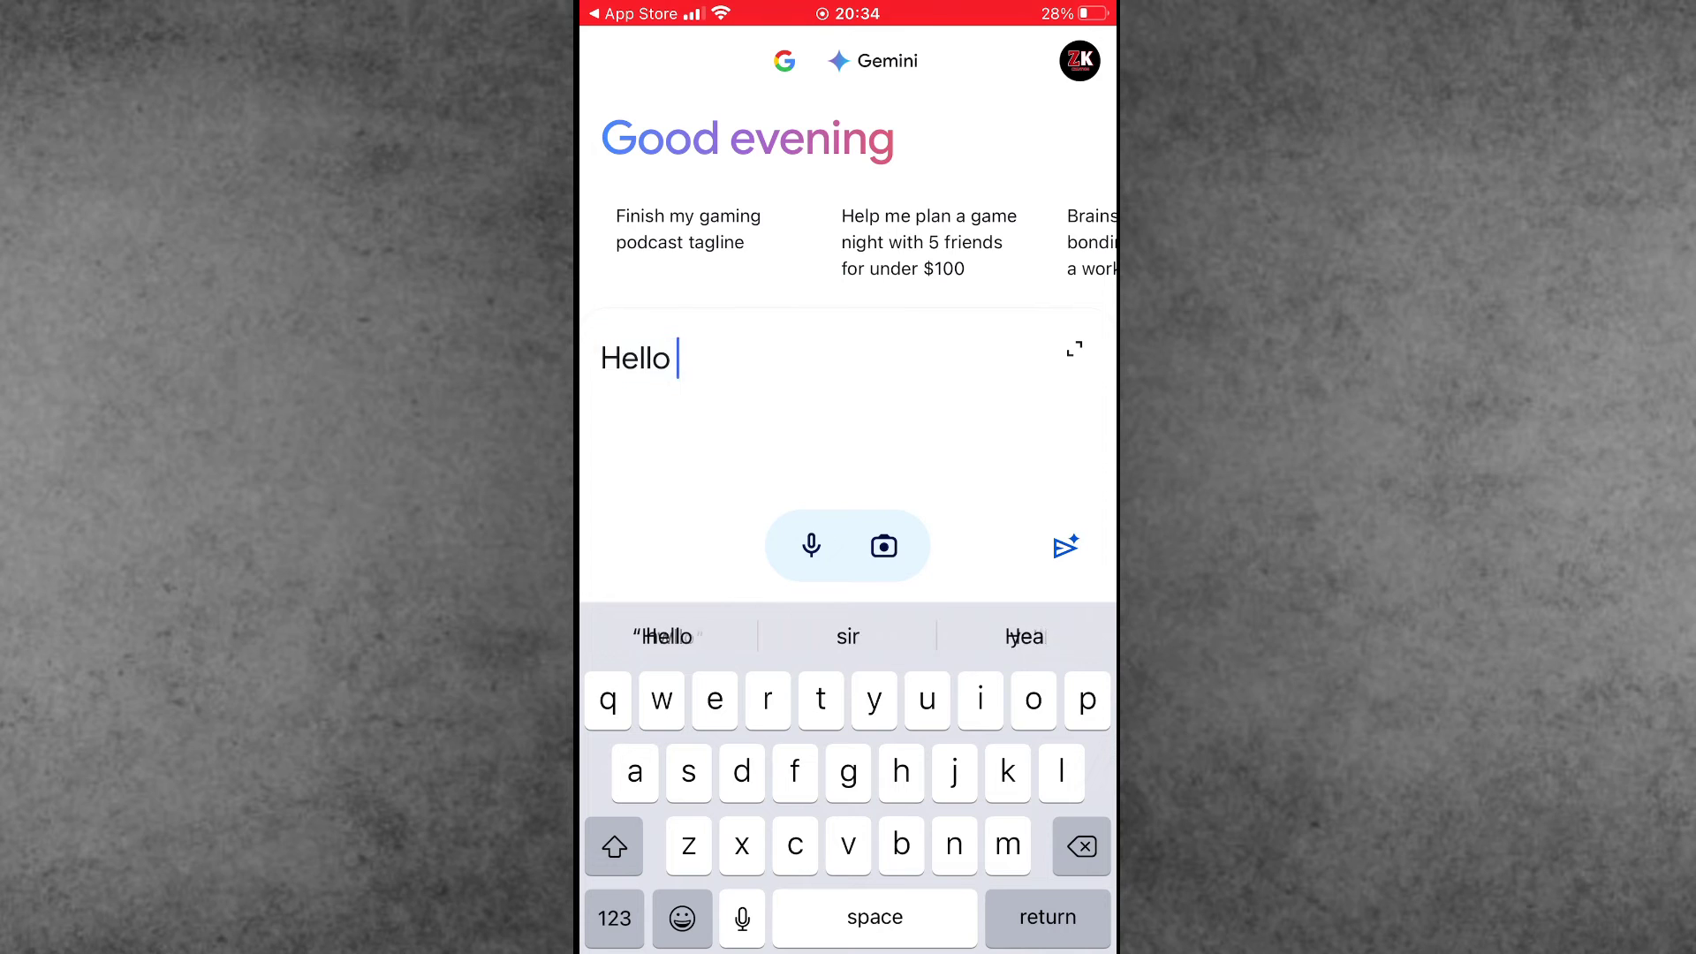
left_click(1064, 546)
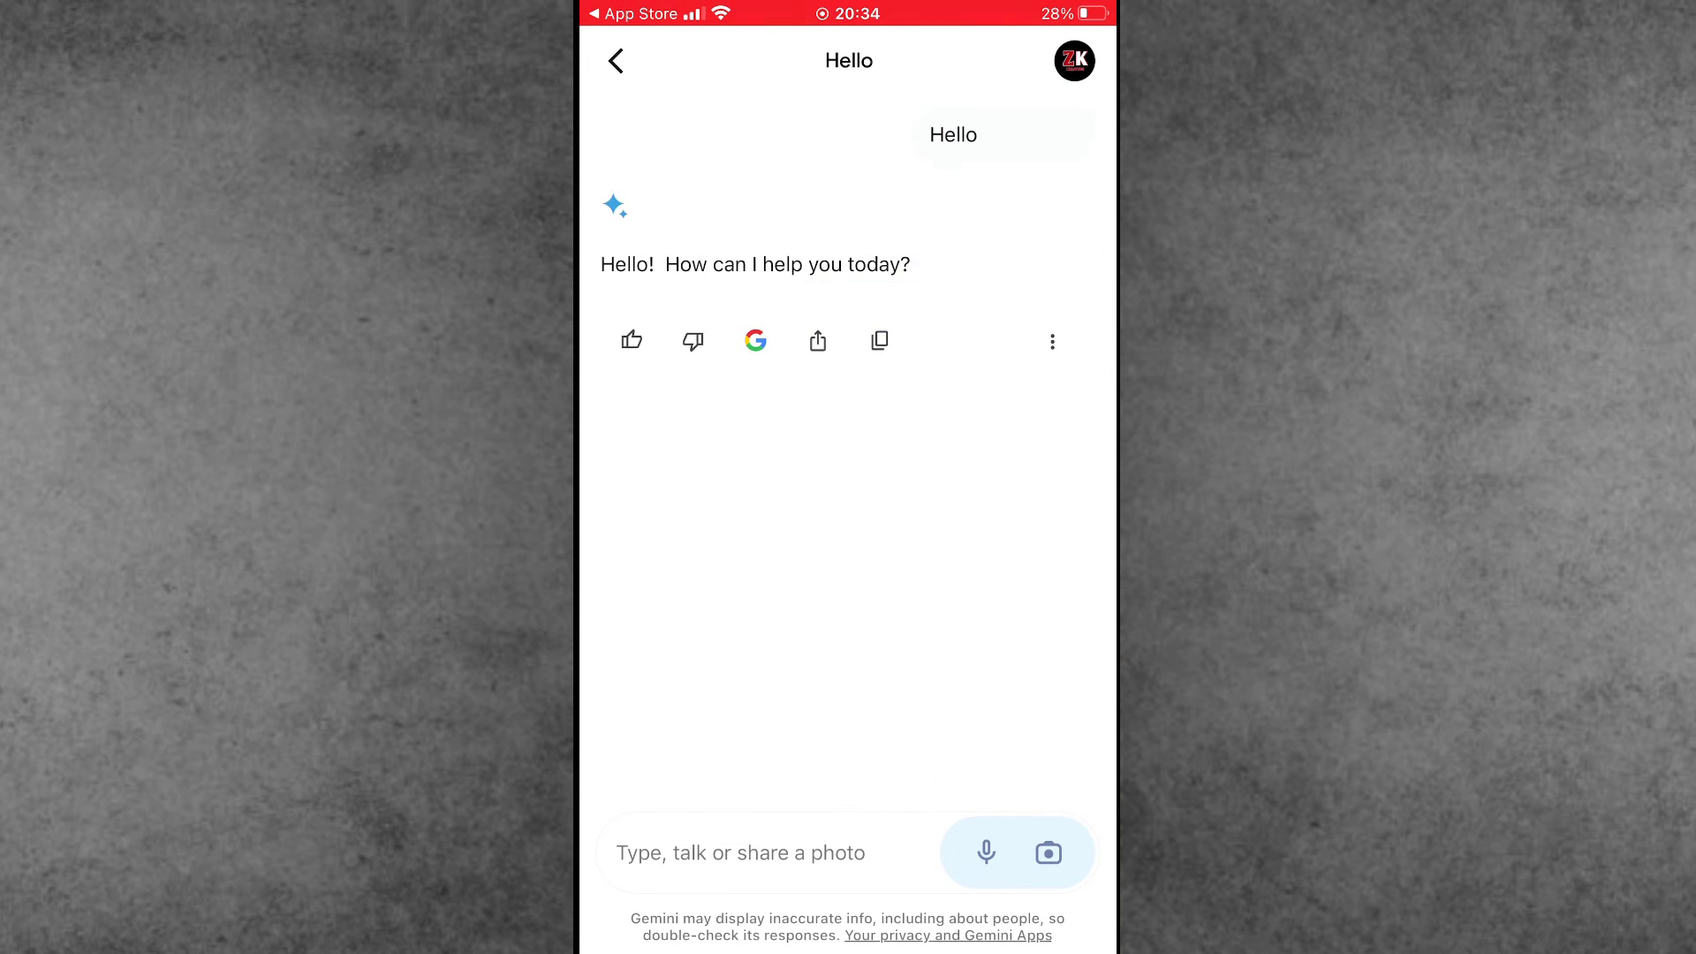
left_click(758, 852)
type("How are you ?")
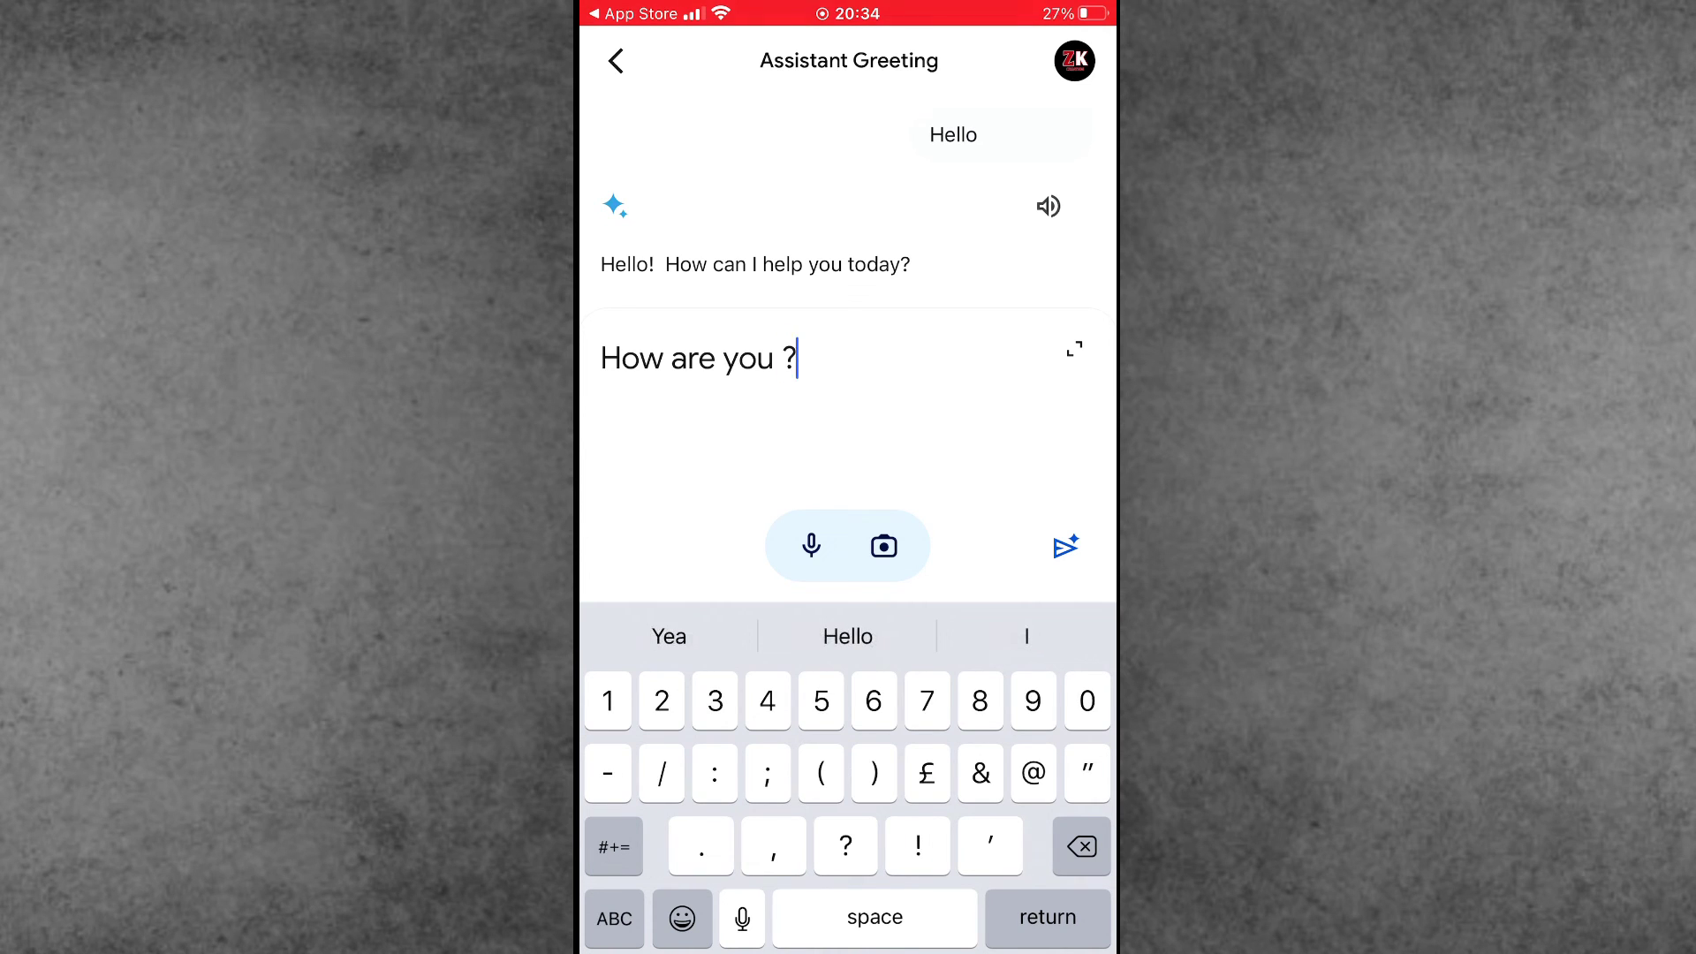
left_click(1064, 546)
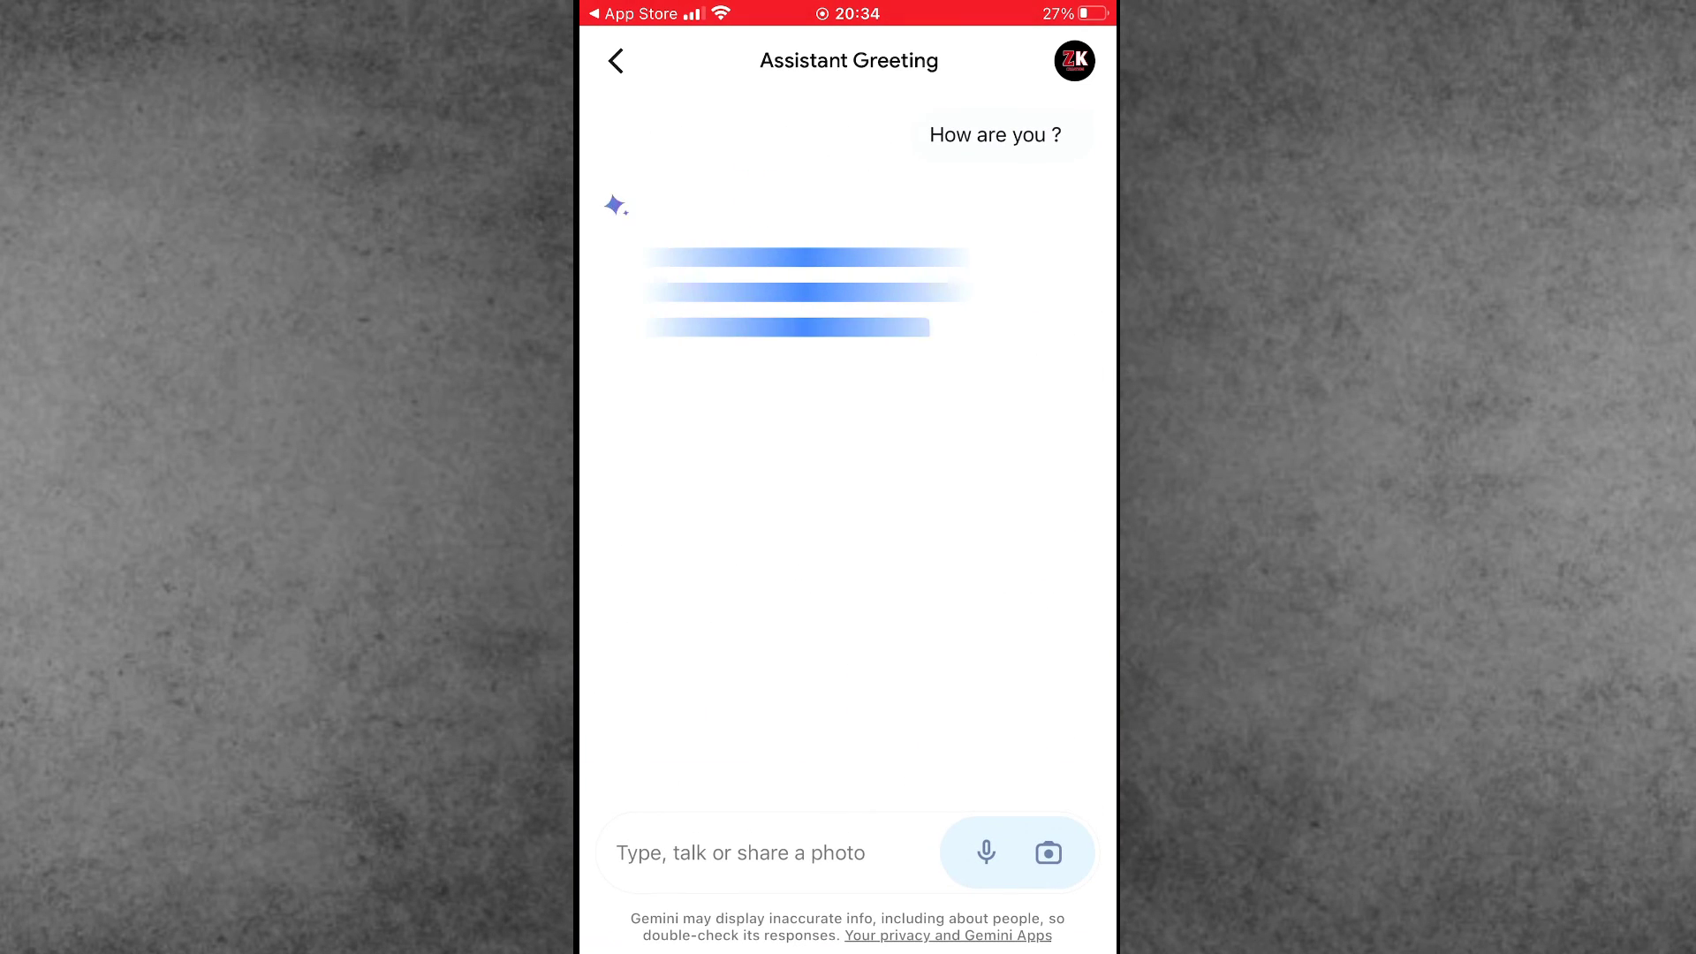